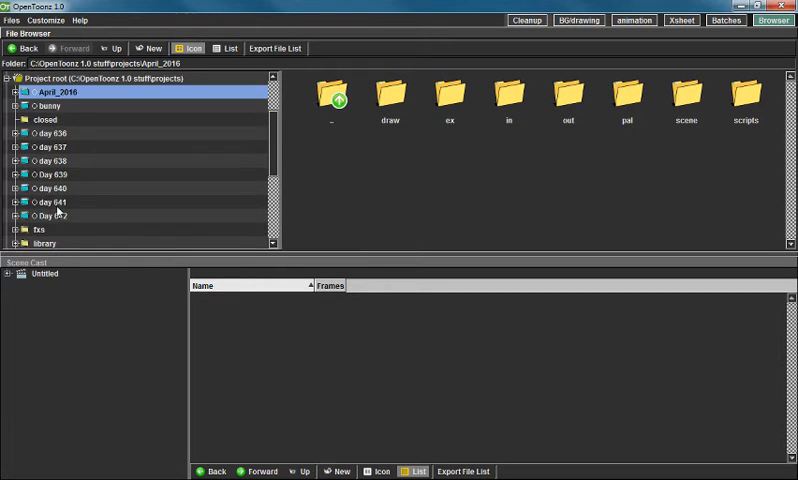
# Move the old project folders into 'closed', skipping the closed folder itself at the warning
pyautogui.scroll(-3)
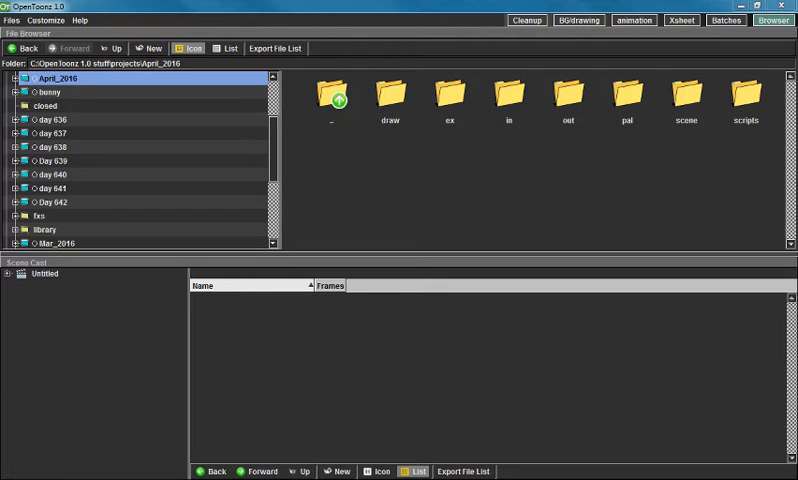
pyautogui.moveTo(484, 236)
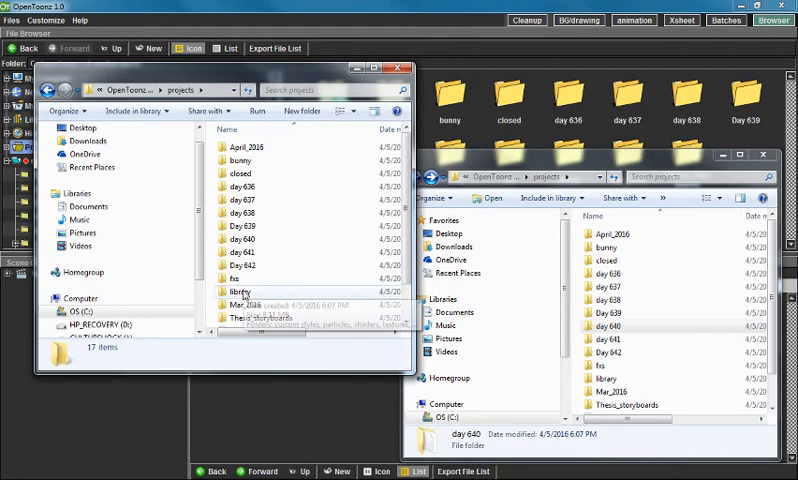
pyautogui.scroll(-3)
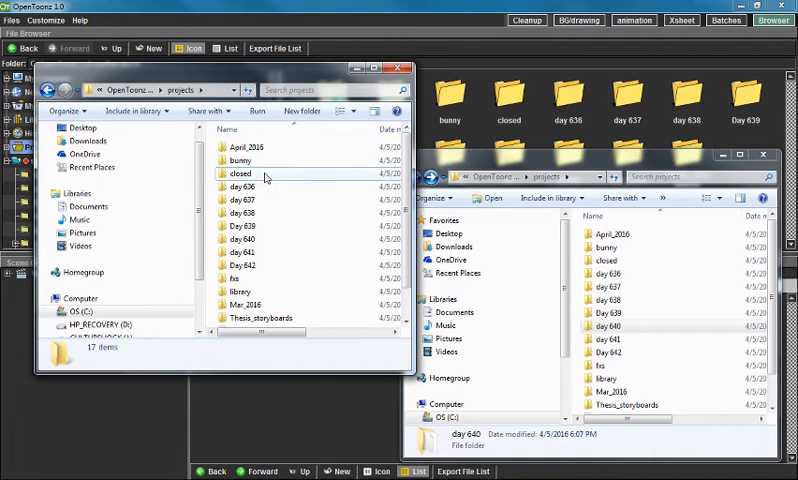
pyautogui.doubleClick(242, 172)
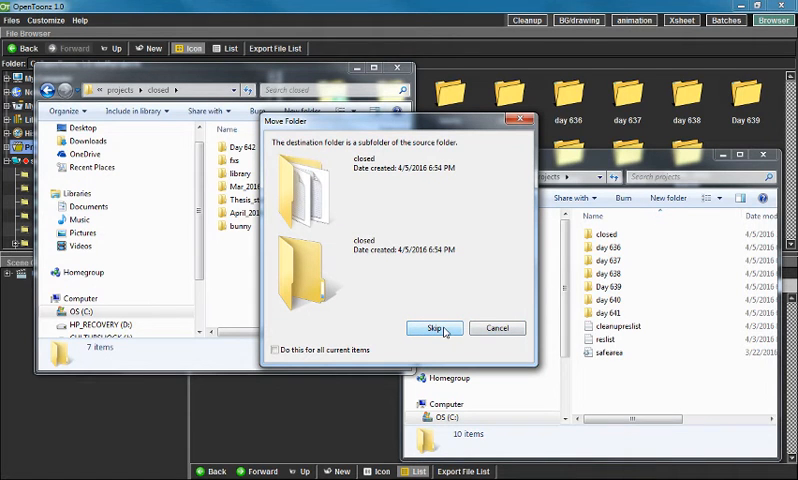
pyautogui.click(436, 328)
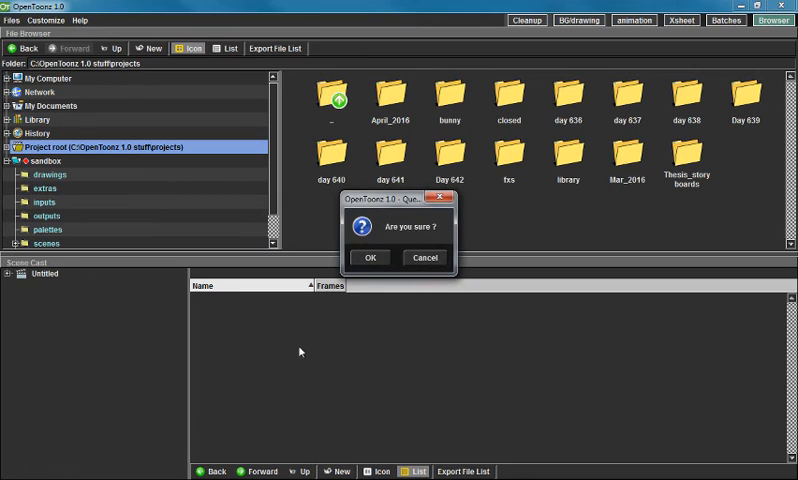
# Confirm both 'Are you sure?' prompts so the closed folder shows the moved projects
pyautogui.click(368, 256)
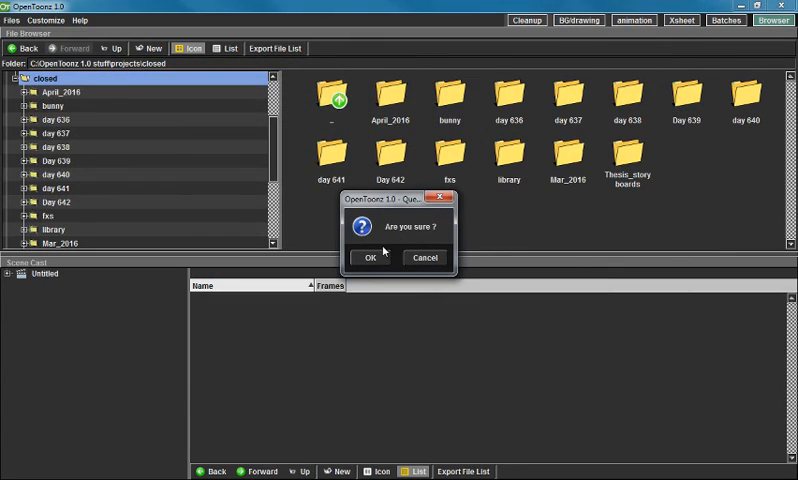
pyautogui.click(372, 258)
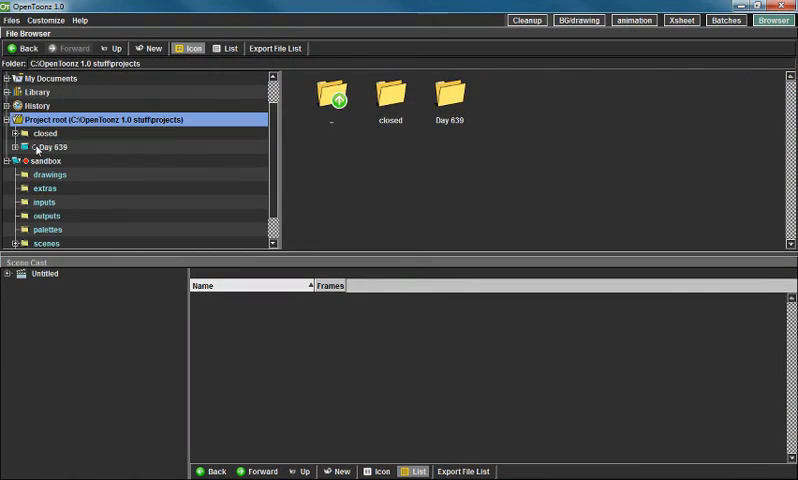
# Return to the Browser room and expand the Day 639 project under Project root
pyautogui.click(634, 20)
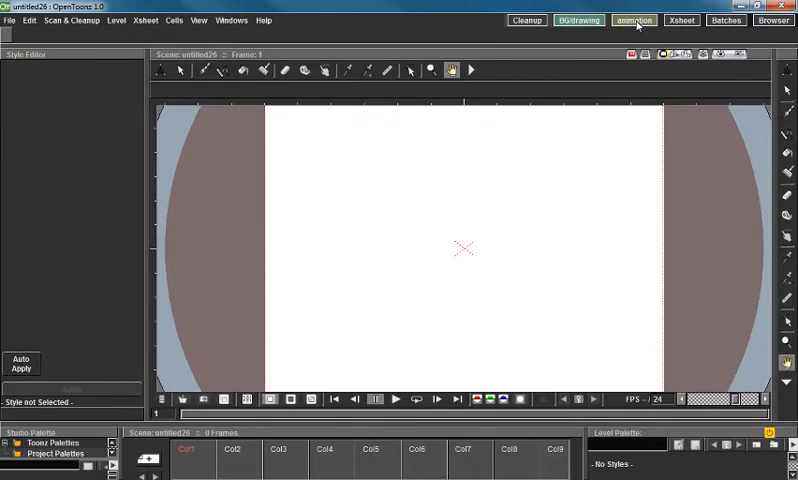
pyautogui.click(772, 20)
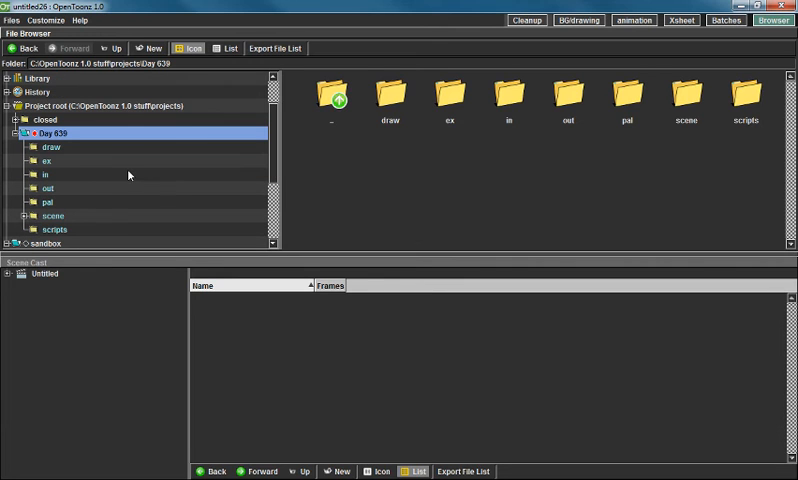
pyautogui.moveTo(144, 172)
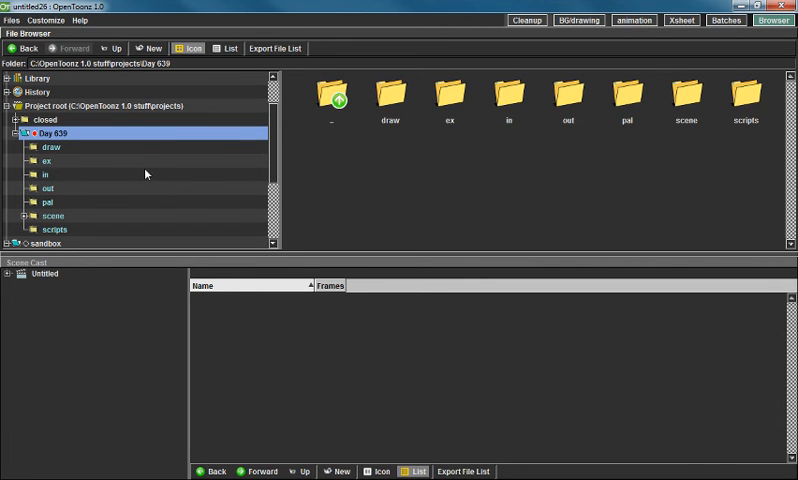
pyautogui.moveTo(142, 184)
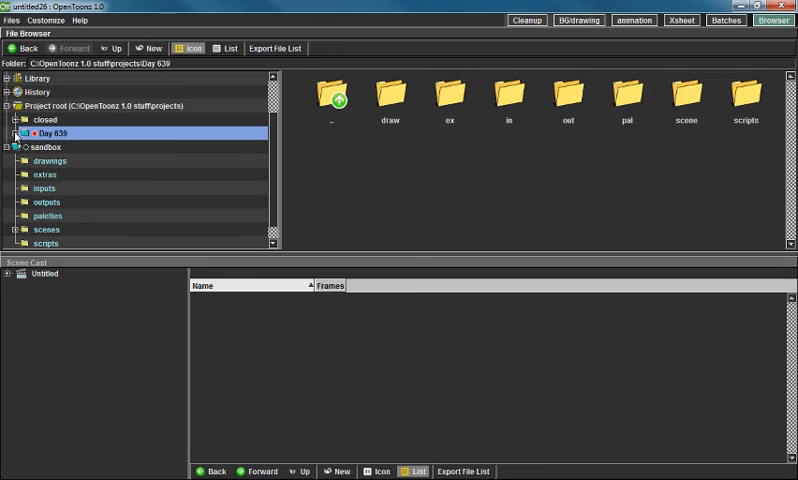
pyautogui.click(18, 132)
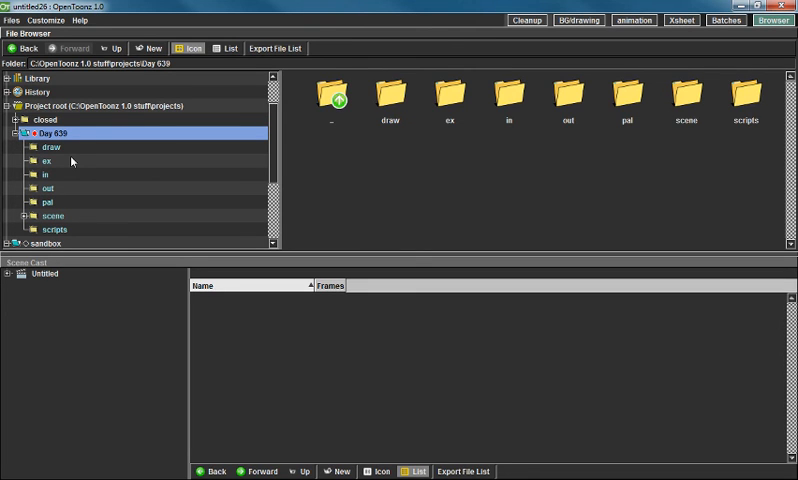